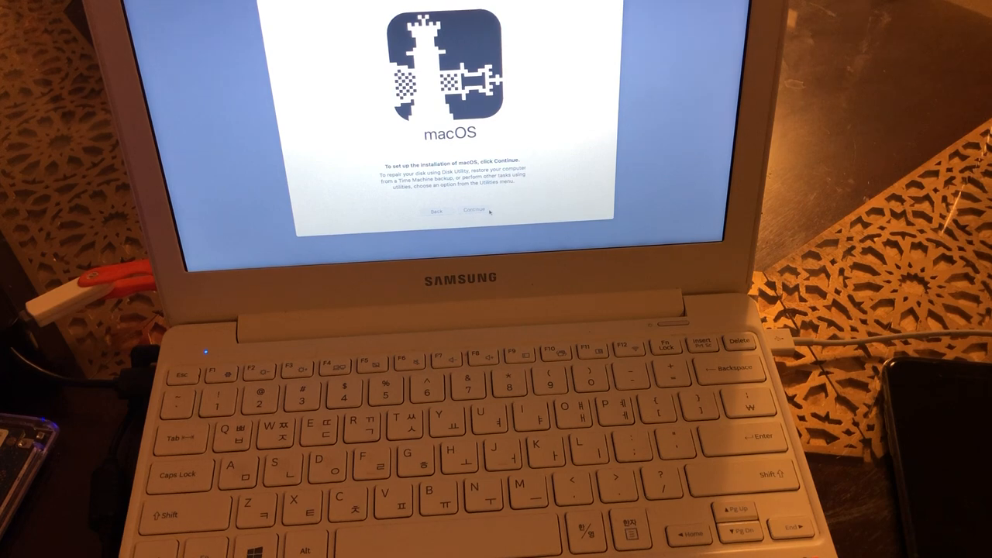
- Continue past the welcome screen to the Ra1nUSB by TTJB Team instructions page
left_click(471, 211)
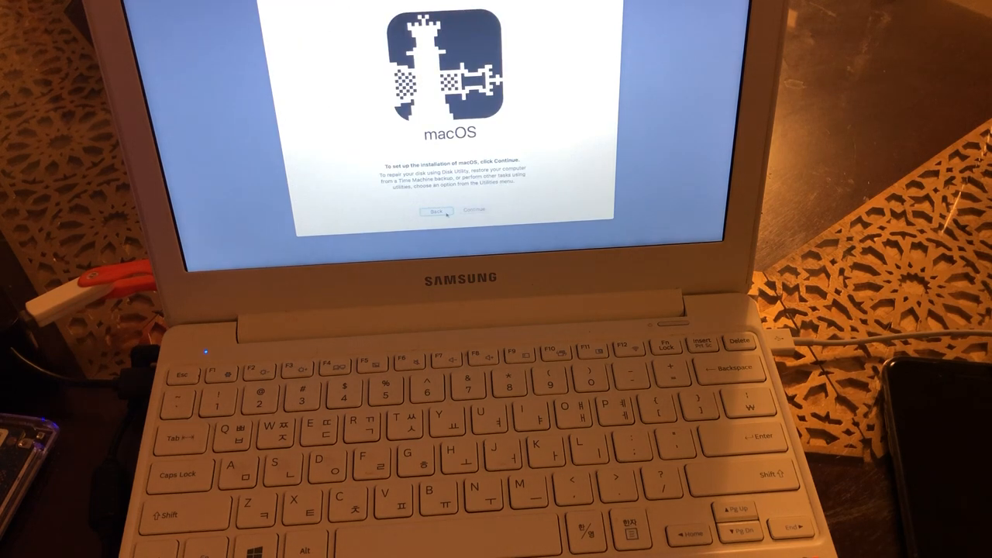
left_click(474, 211)
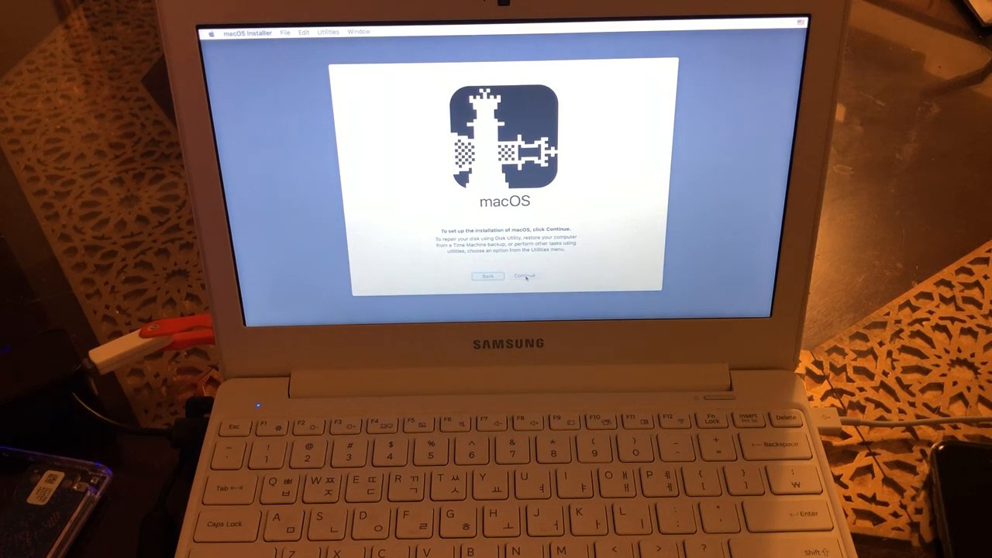
left_click(523, 276)
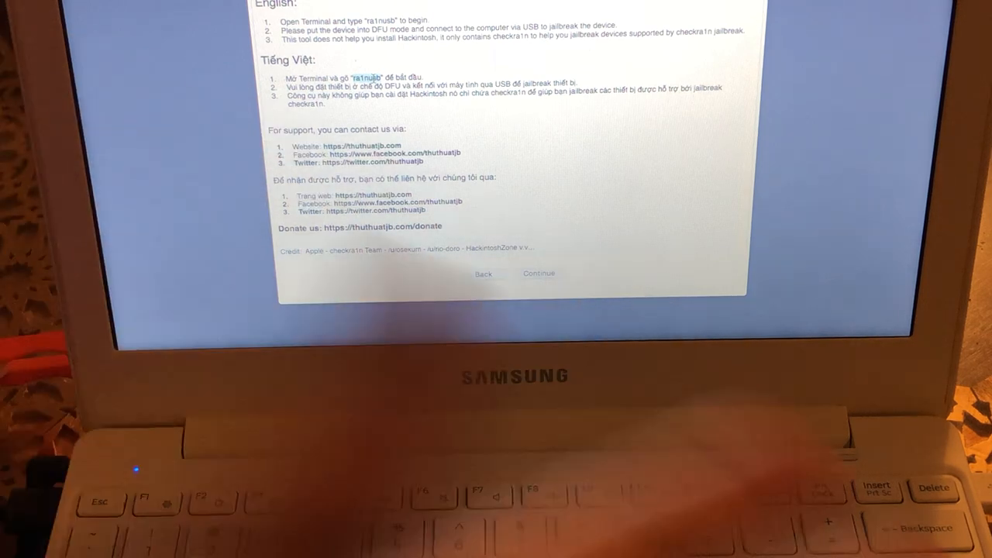
right_click(359, 75)
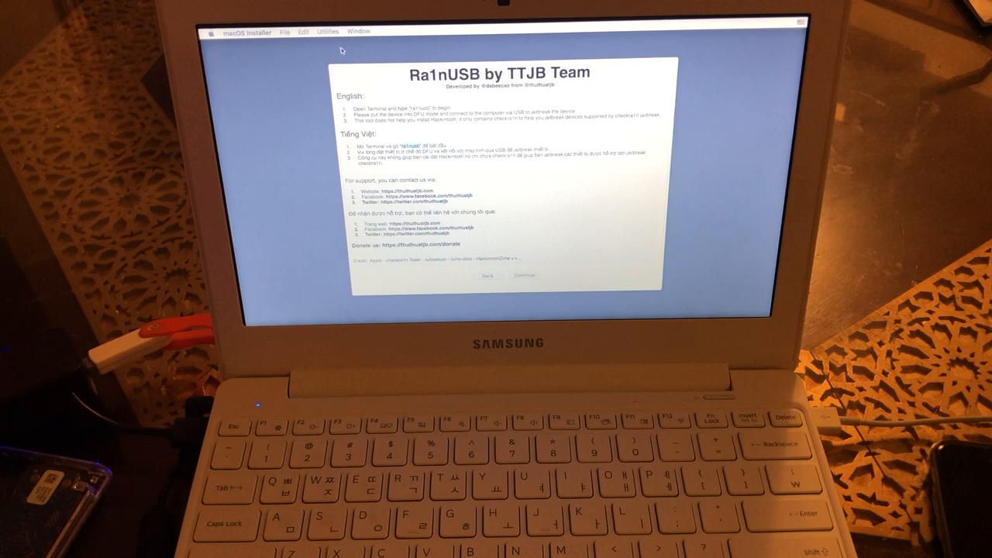
- Launch an empty Terminal window from the installer's Utilities menu
left_click(328, 31)
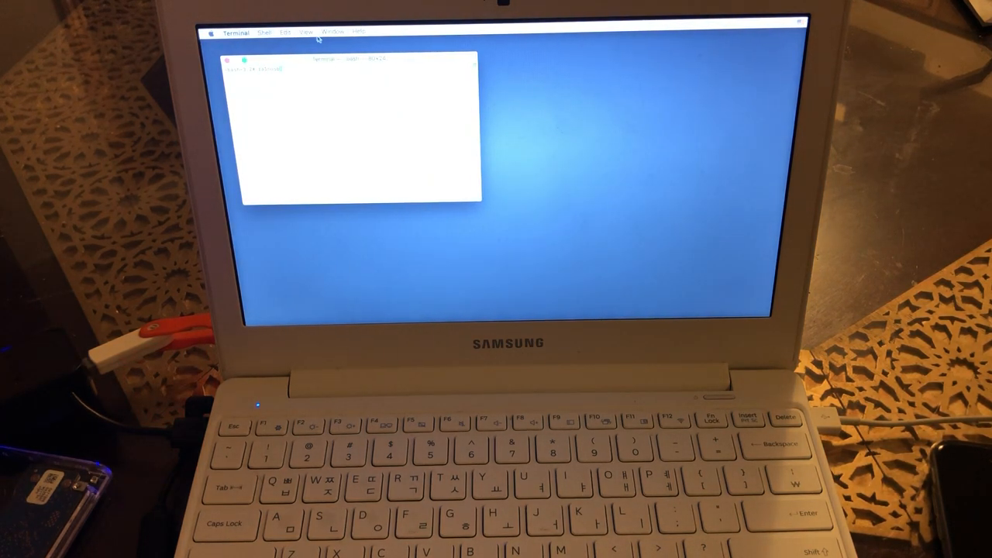
- Run the ra1nusb command so checkra1n 0.9.7 starts and begins the jailbreak
left_click(285, 31)
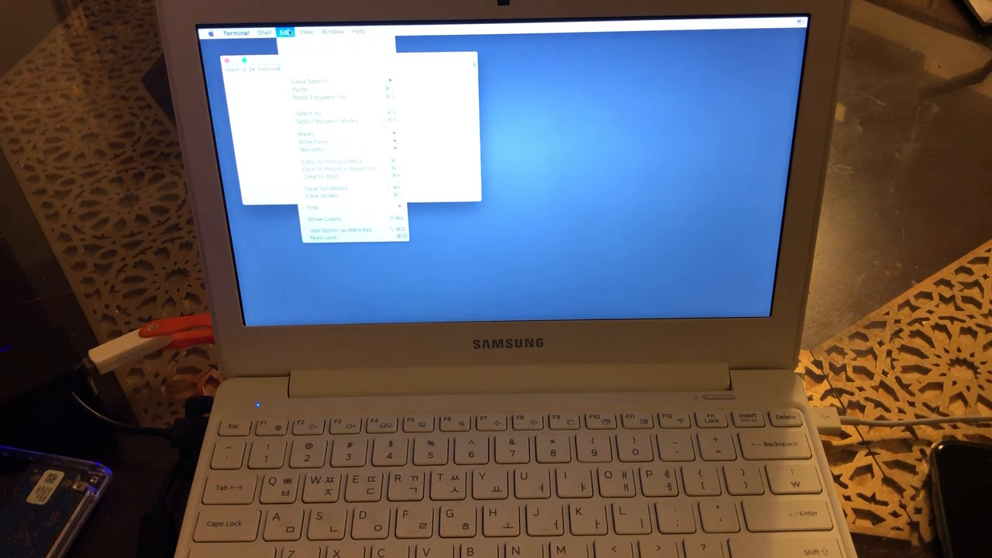
mouse_move(344, 142)
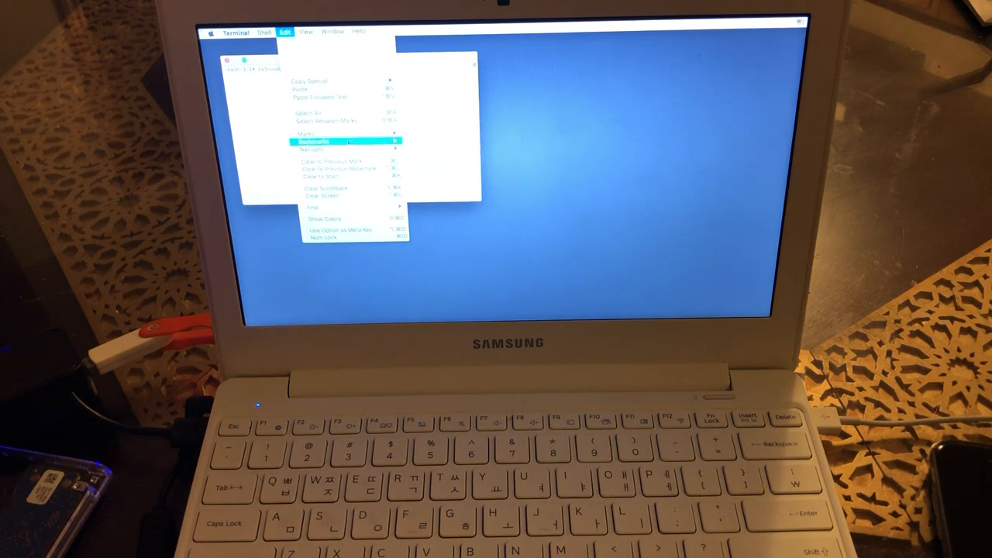
mouse_move(318, 140)
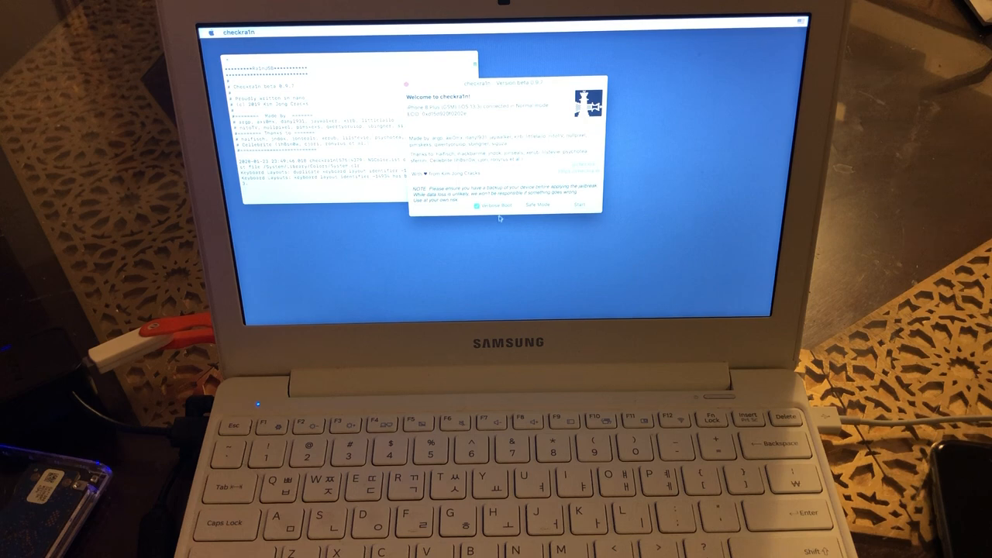
left_click(578, 204)
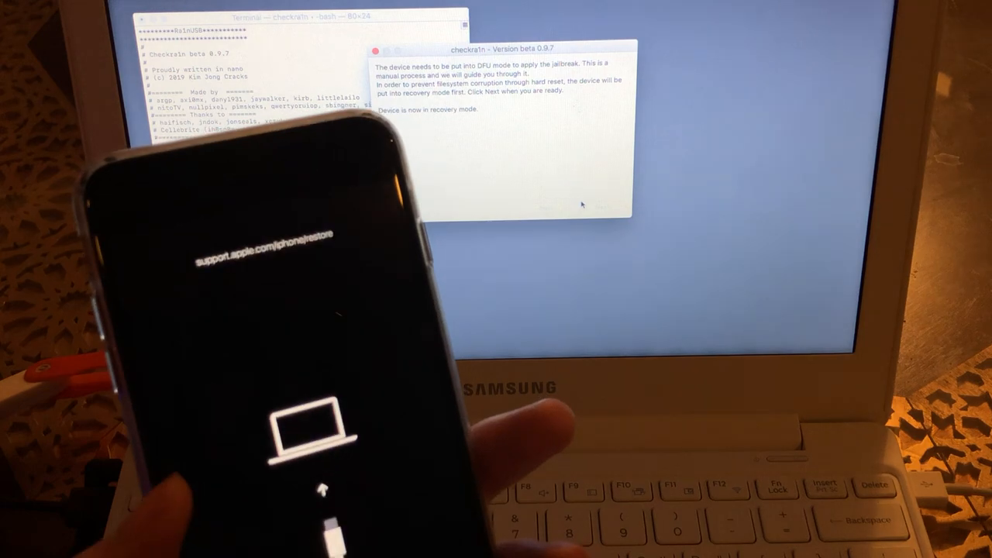
- Advance checkra1n to the DFU mode instructions for the recovery-mode iPhone
left_click(580, 205)
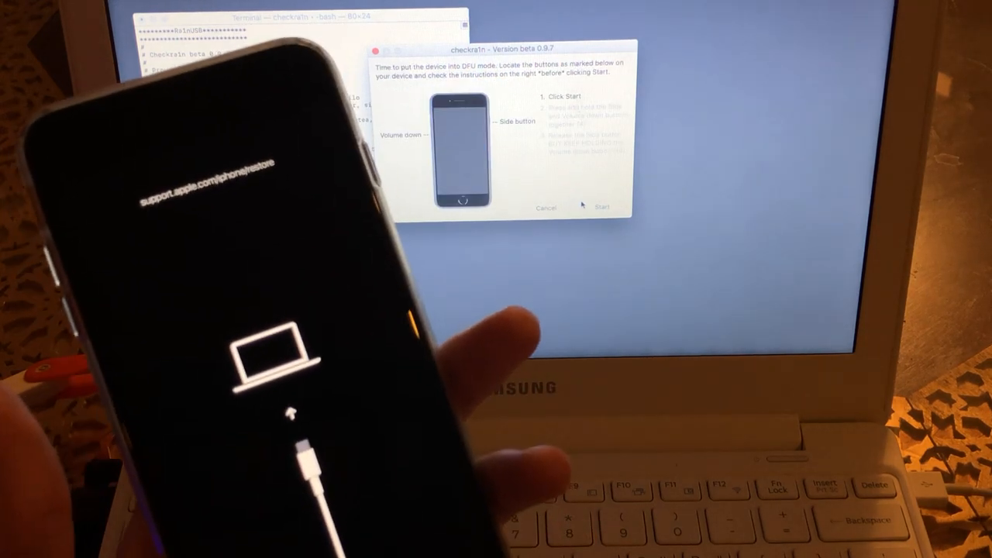